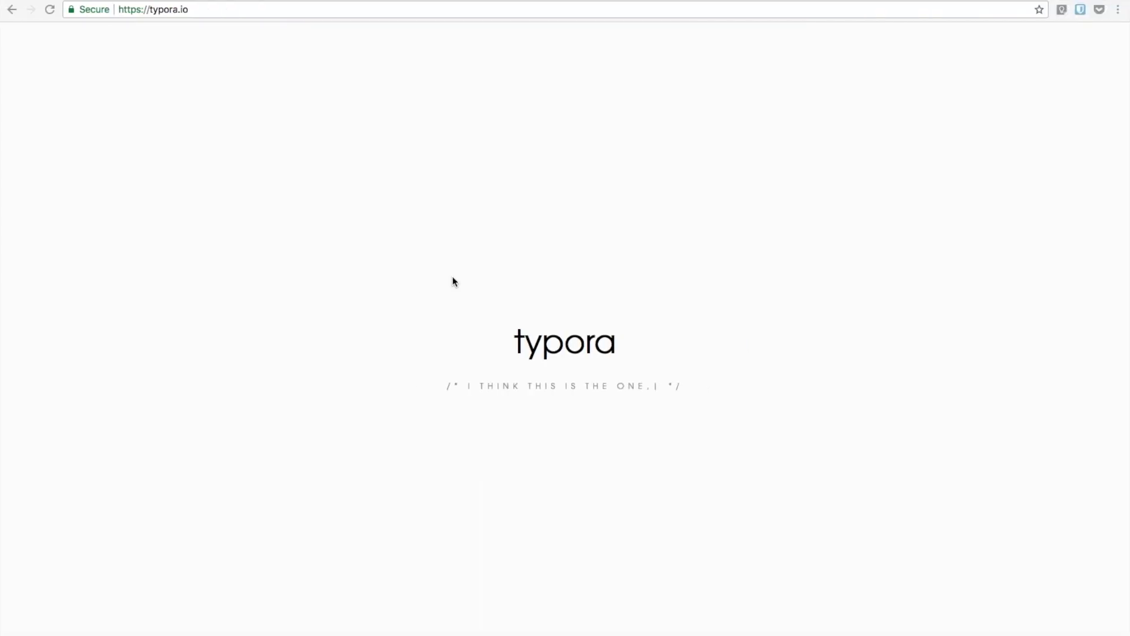
mouse_move(390, 269)
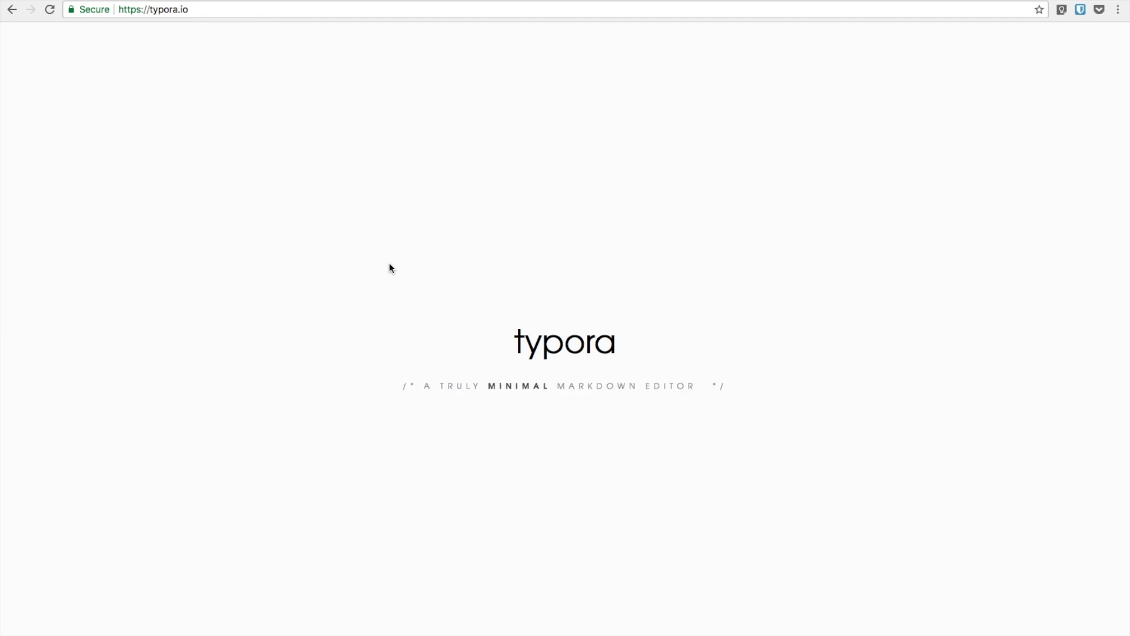
Scroll the typora.io homepage down to the Readable & Writable feature section
scroll("down", 3)
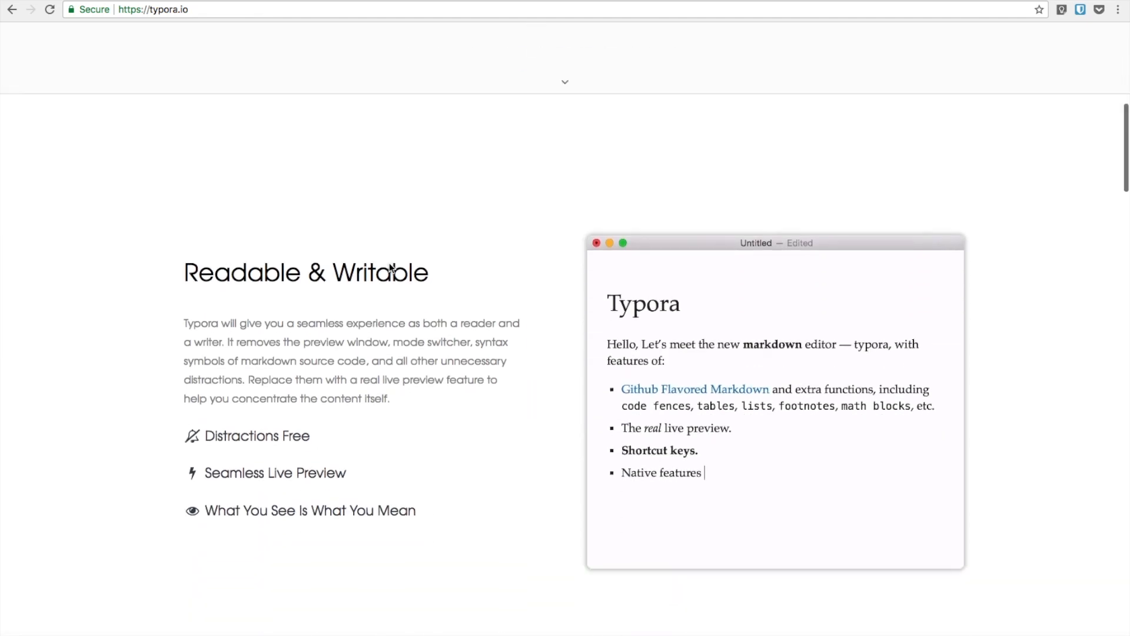
scroll("down", 3)
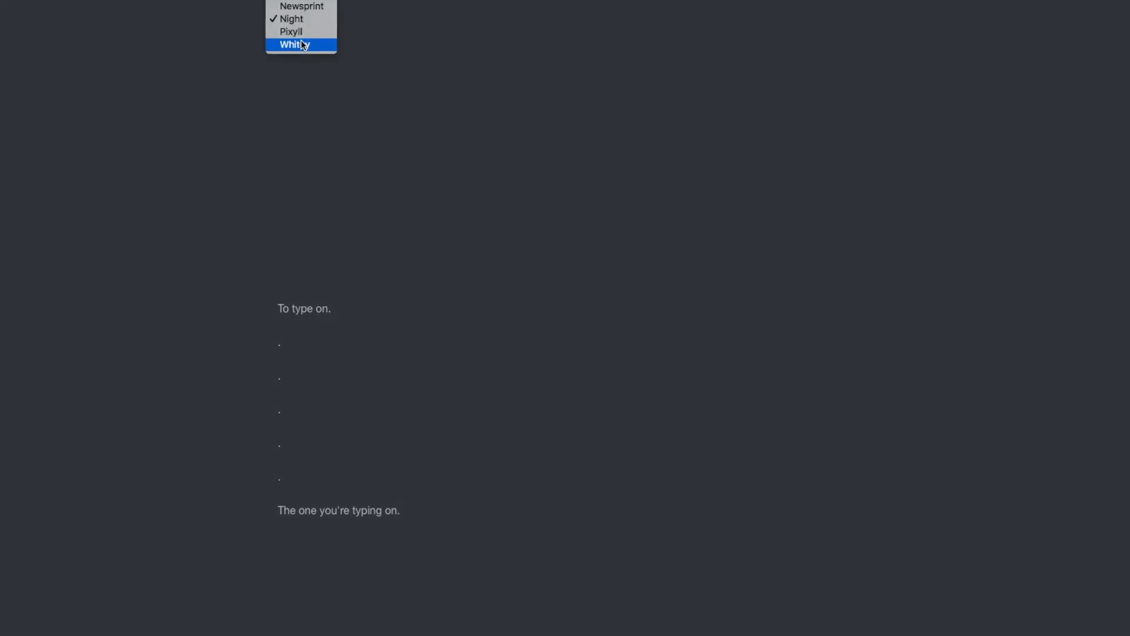
left_click(293, 43)
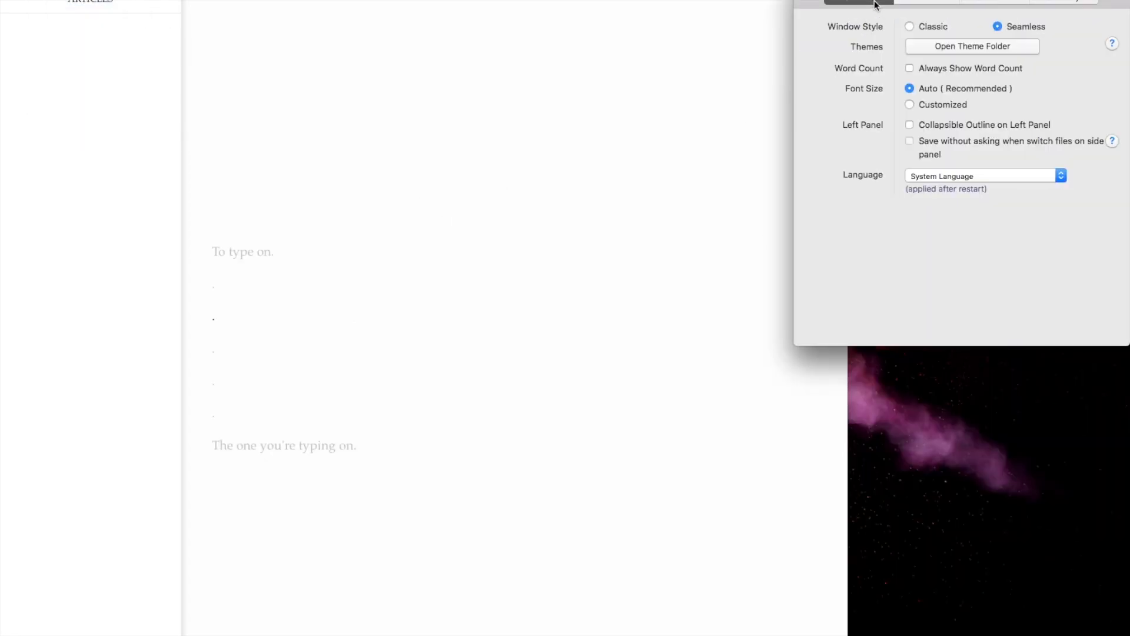